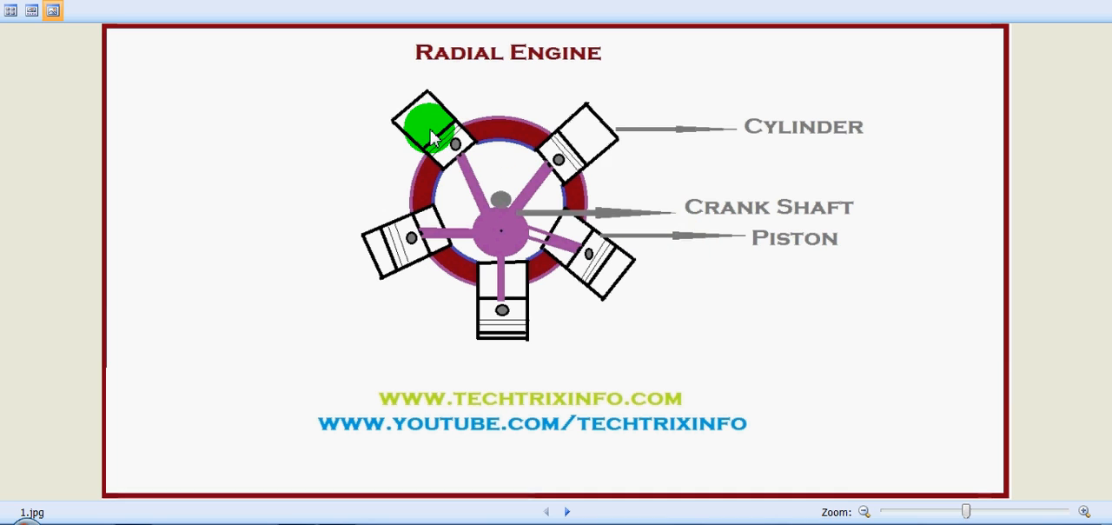
pyautogui.moveTo(627, 168)
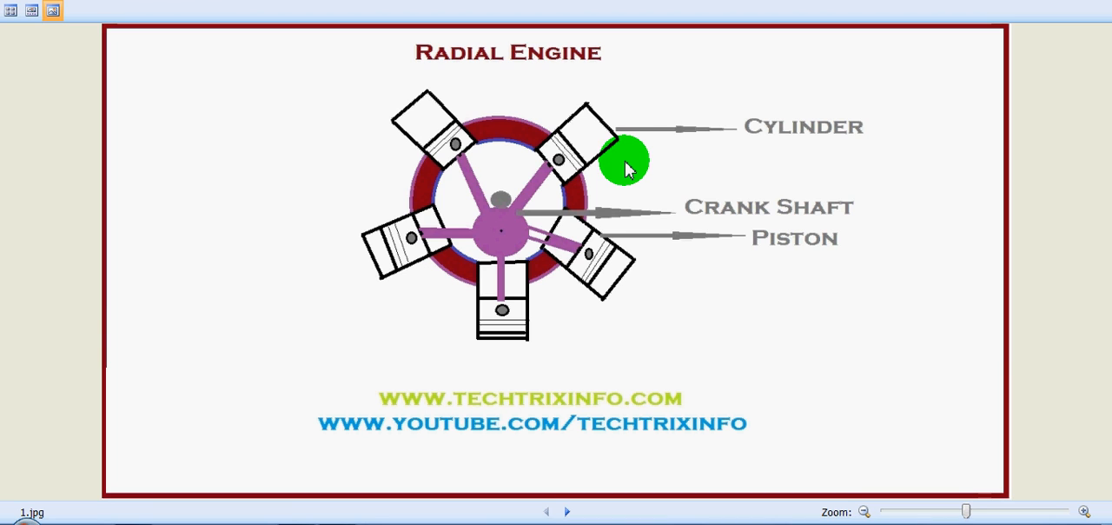
pyautogui.moveTo(391, 264)
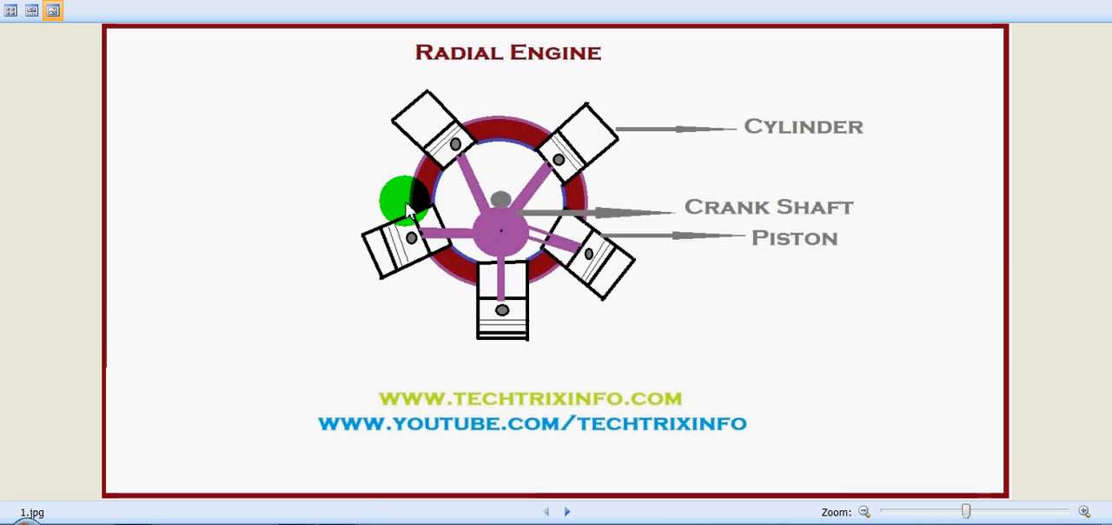
pyautogui.moveTo(546, 181)
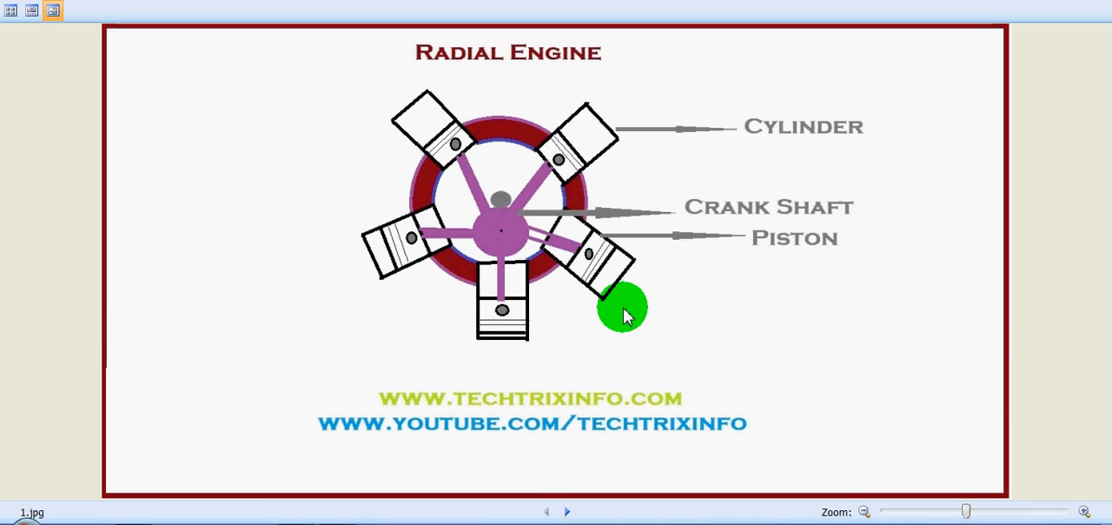
pyautogui.moveTo(517, 209)
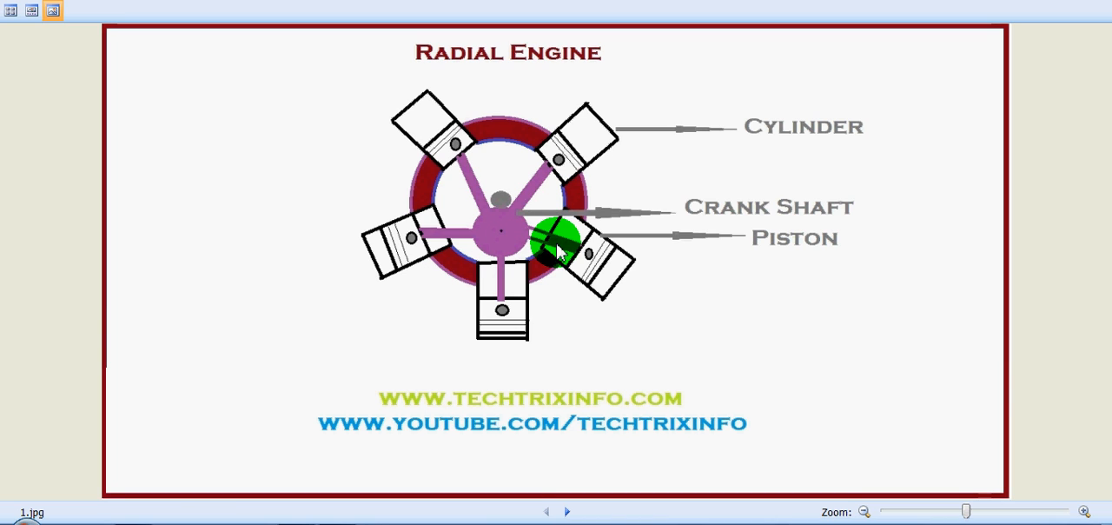
pyautogui.moveTo(650, 383)
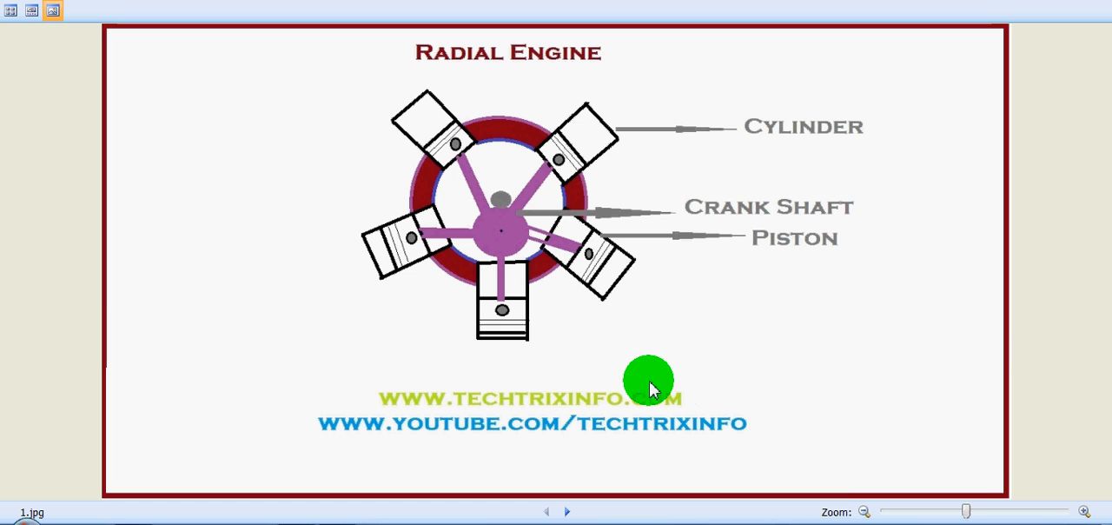
pyautogui.moveTo(577, 501)
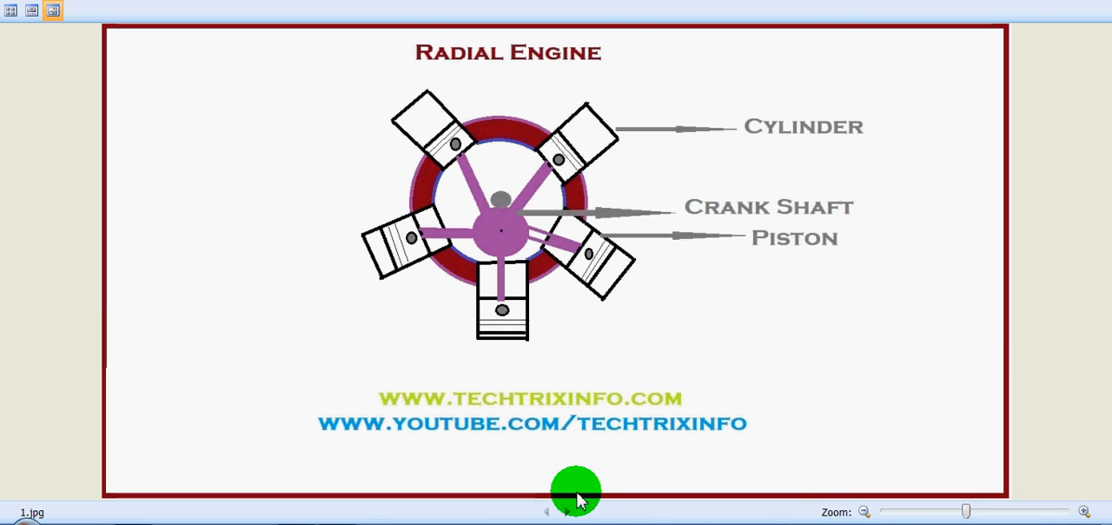